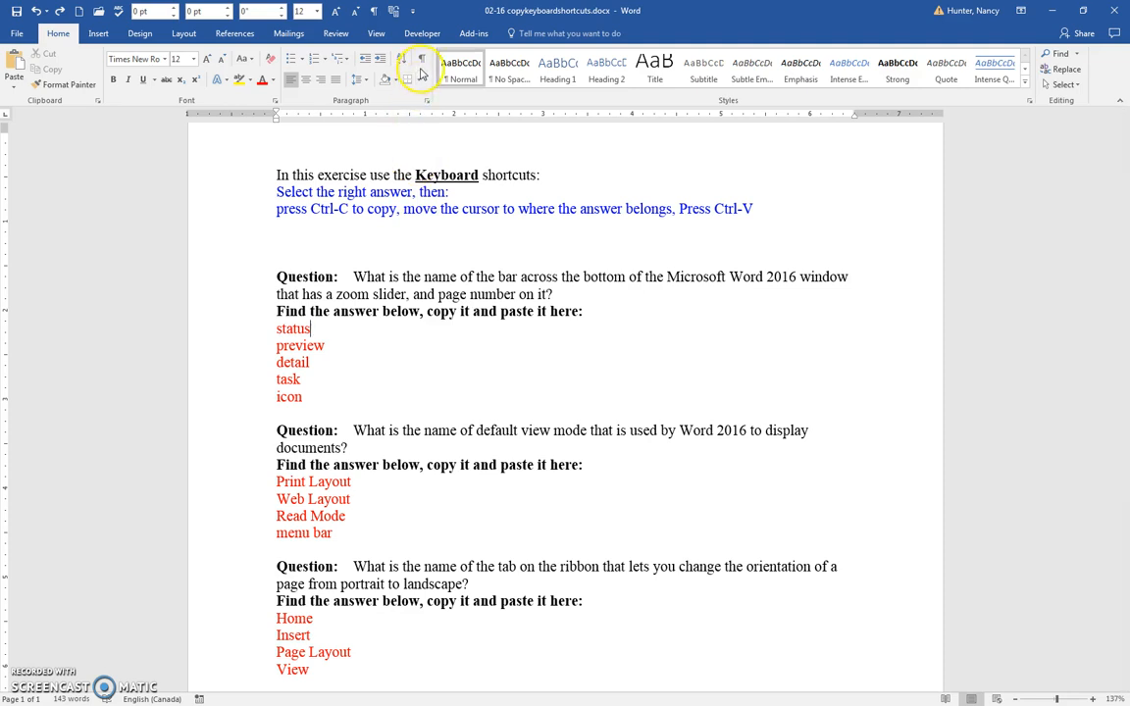
- Show the hidden paragraph and space formatting marks in the quiz document
{"action": "left_click", "coordinate": [420, 60]}
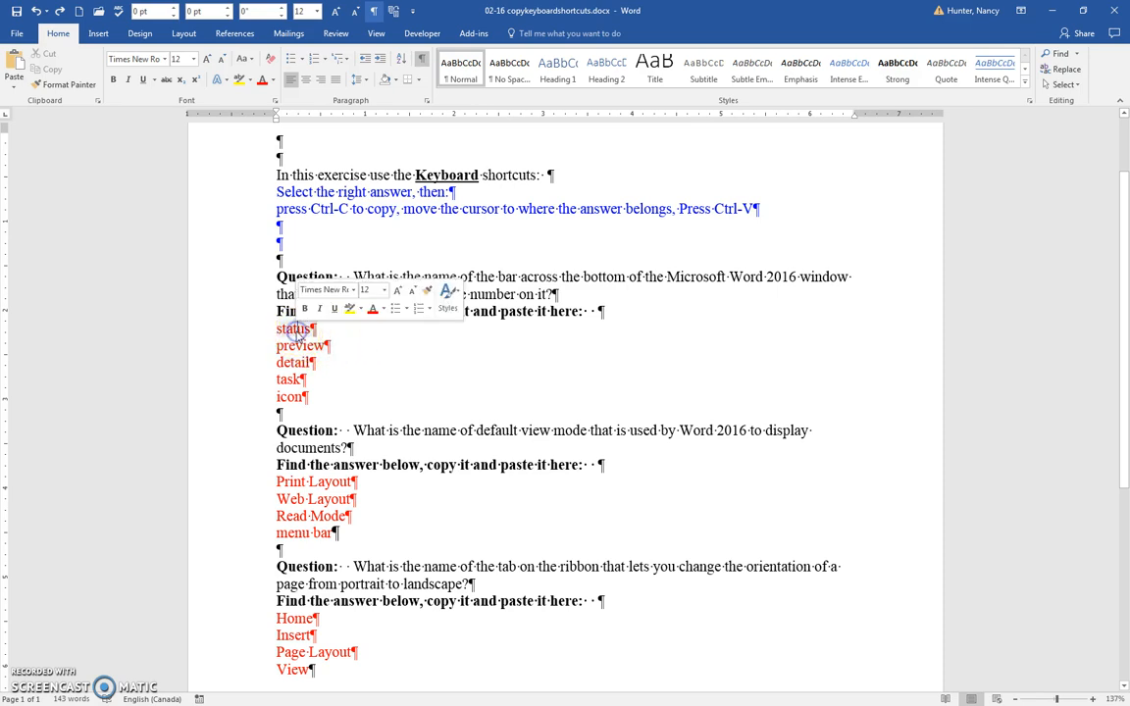
{"action": "double_click", "coordinate": [294, 329]}
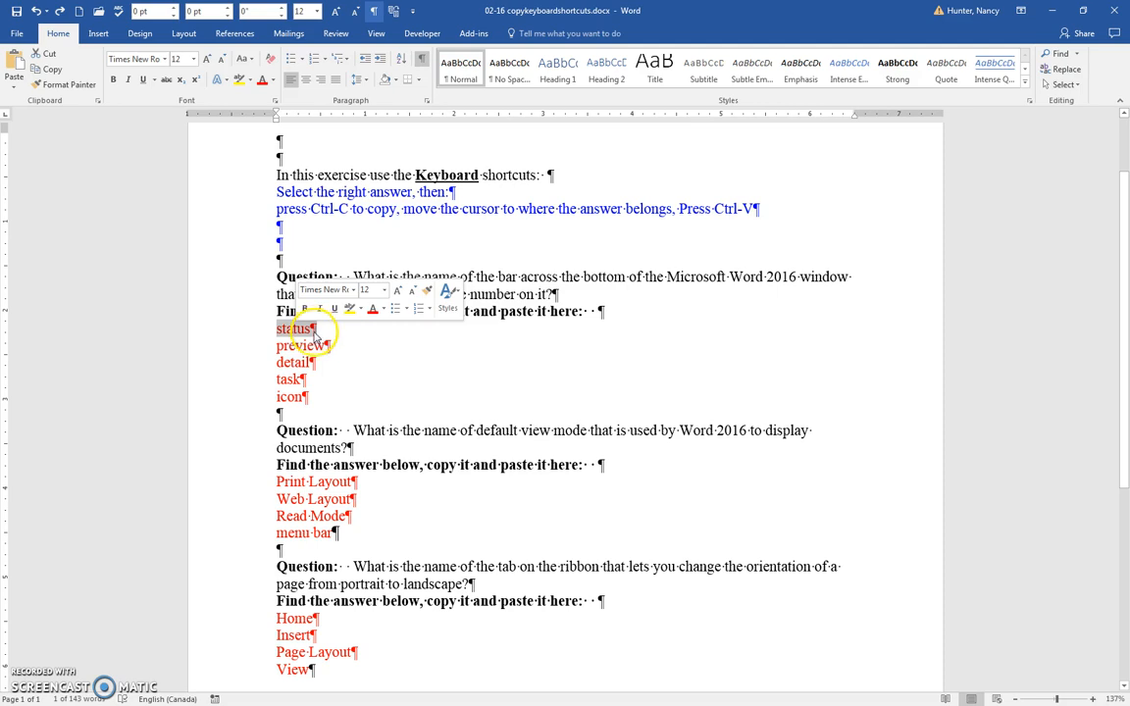
{"action": "double_click", "coordinate": [295, 330]}
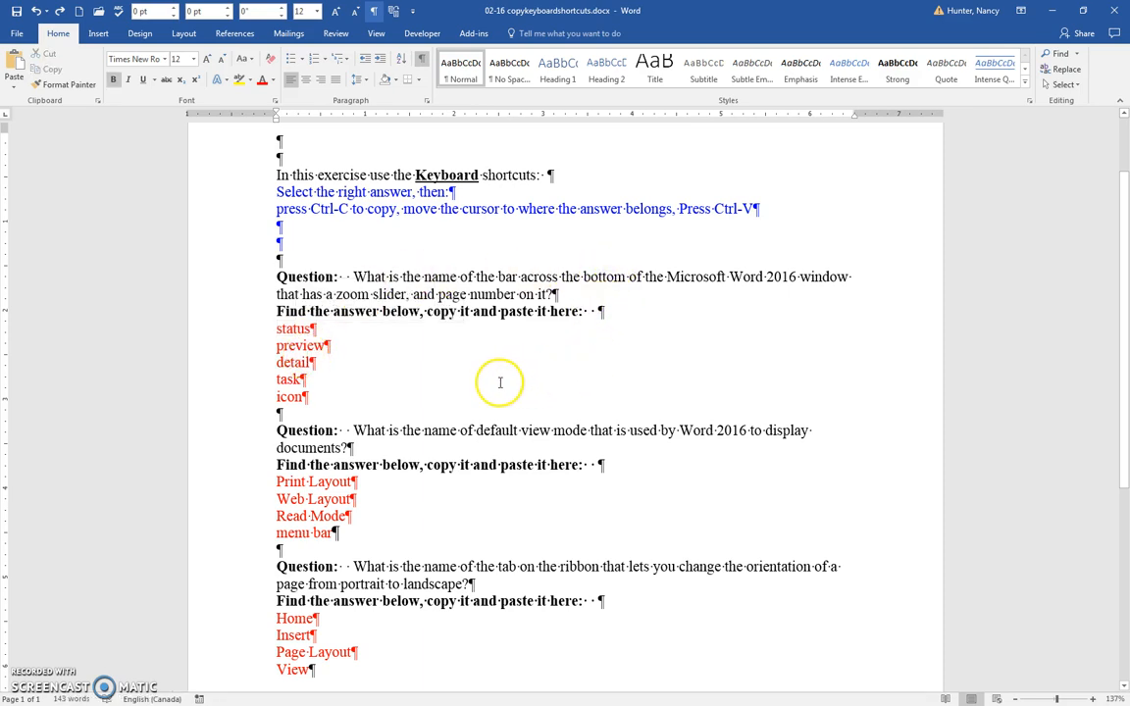
{"action": "key", "text": "ctrl+v"}
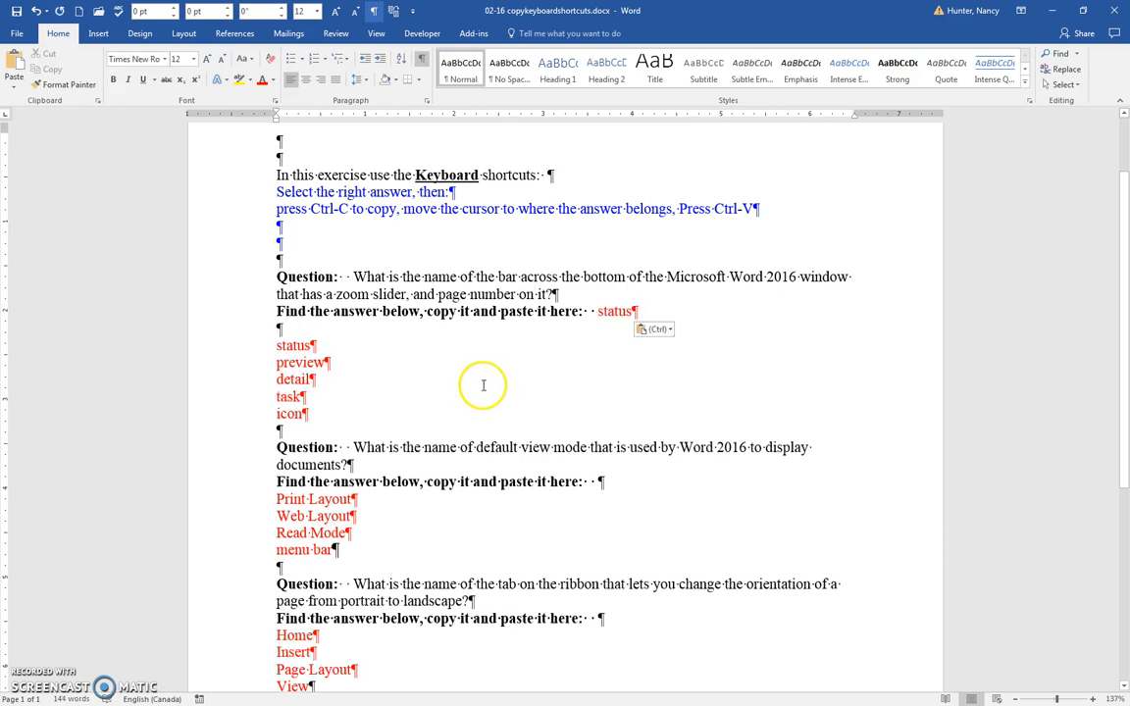
{"action": "mouse_move", "coordinate": [291, 316]}
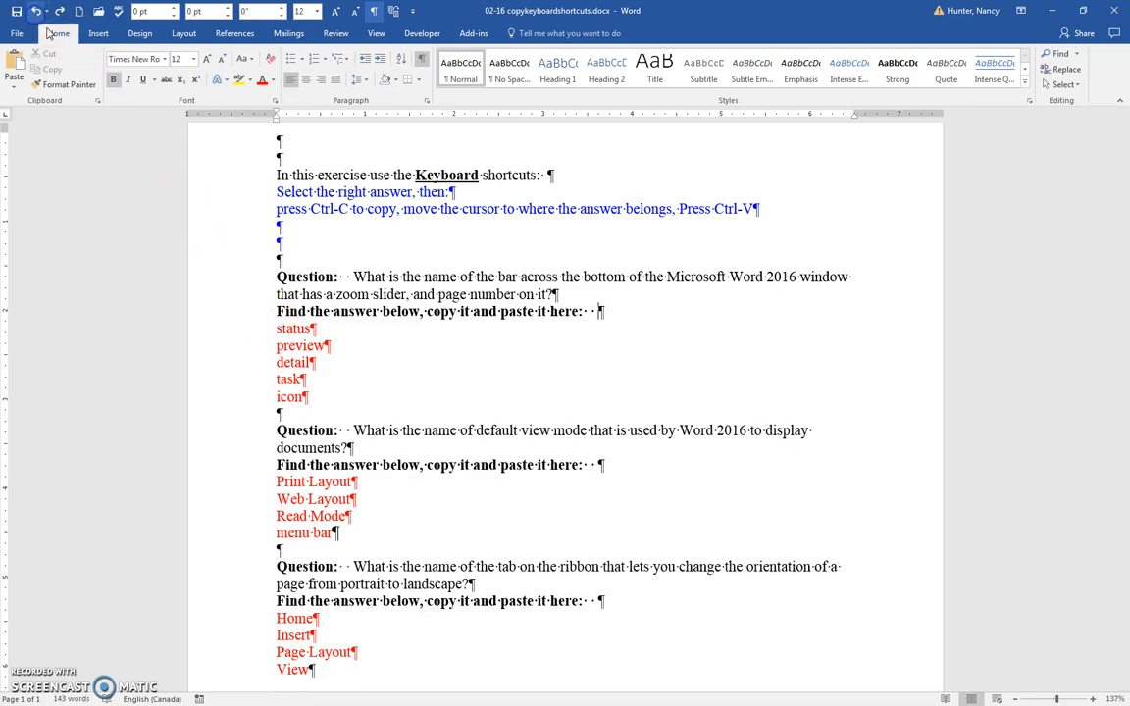
{"action": "left_click", "coordinate": [283, 338]}
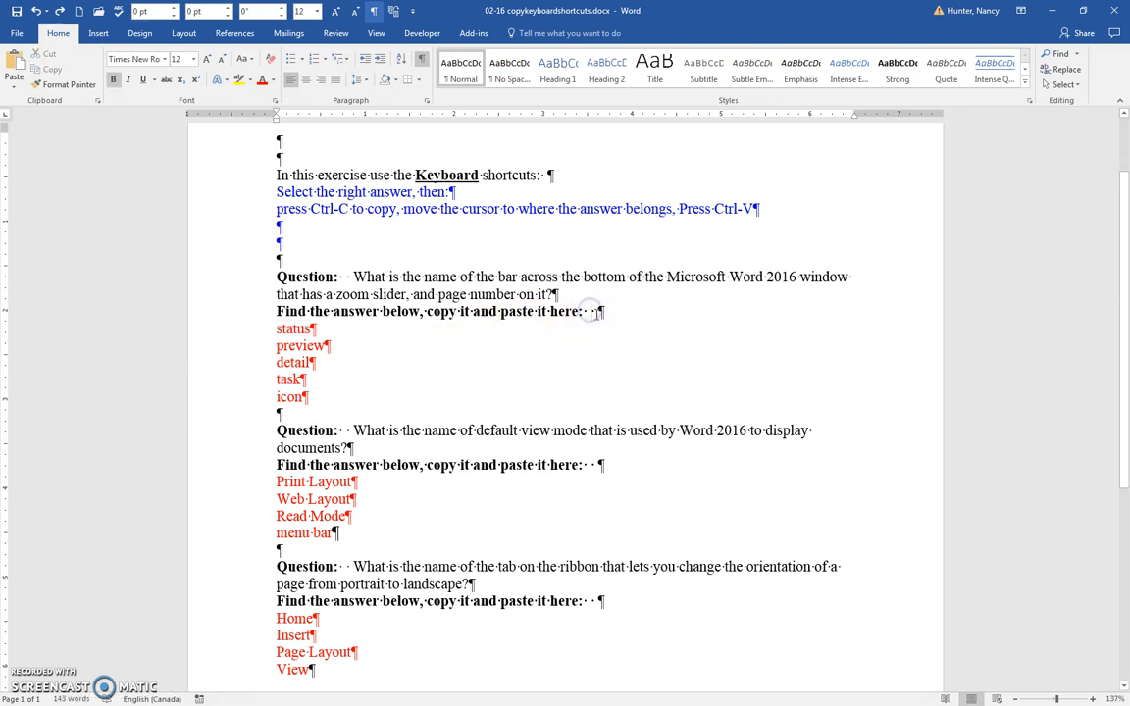
{"action": "mouse_move", "coordinate": [558, 376]}
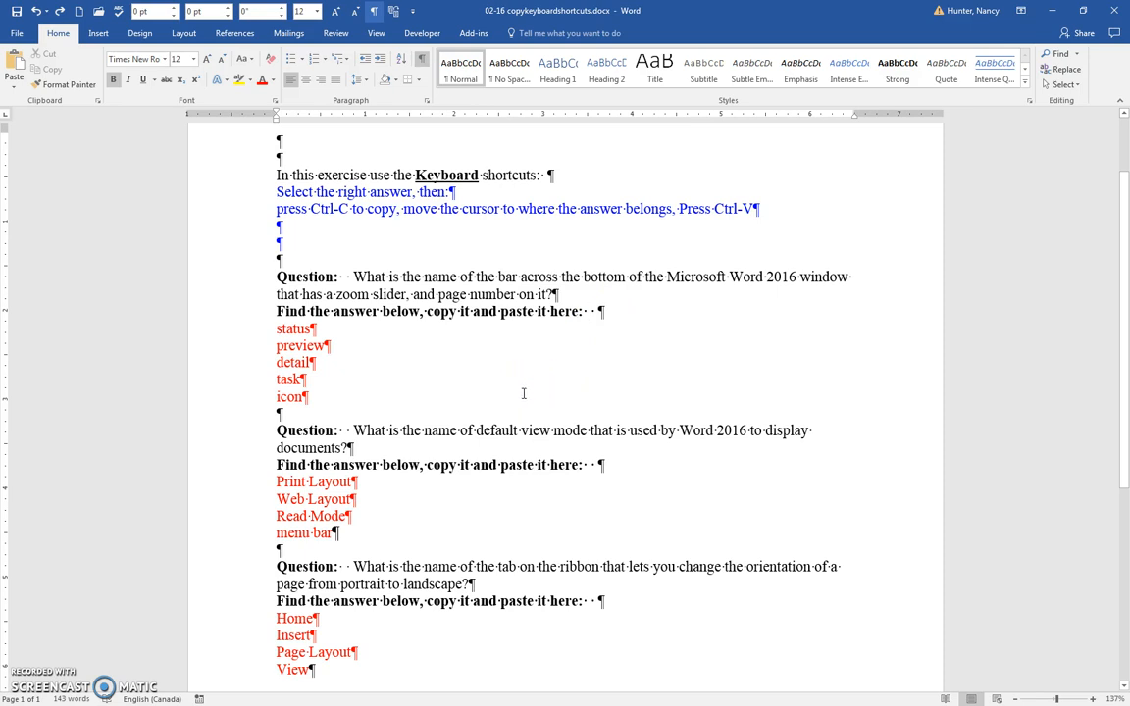
- Paste 'status' at the end of the first question's answer prompt line
{"action": "key", "text": "ctrl+v"}
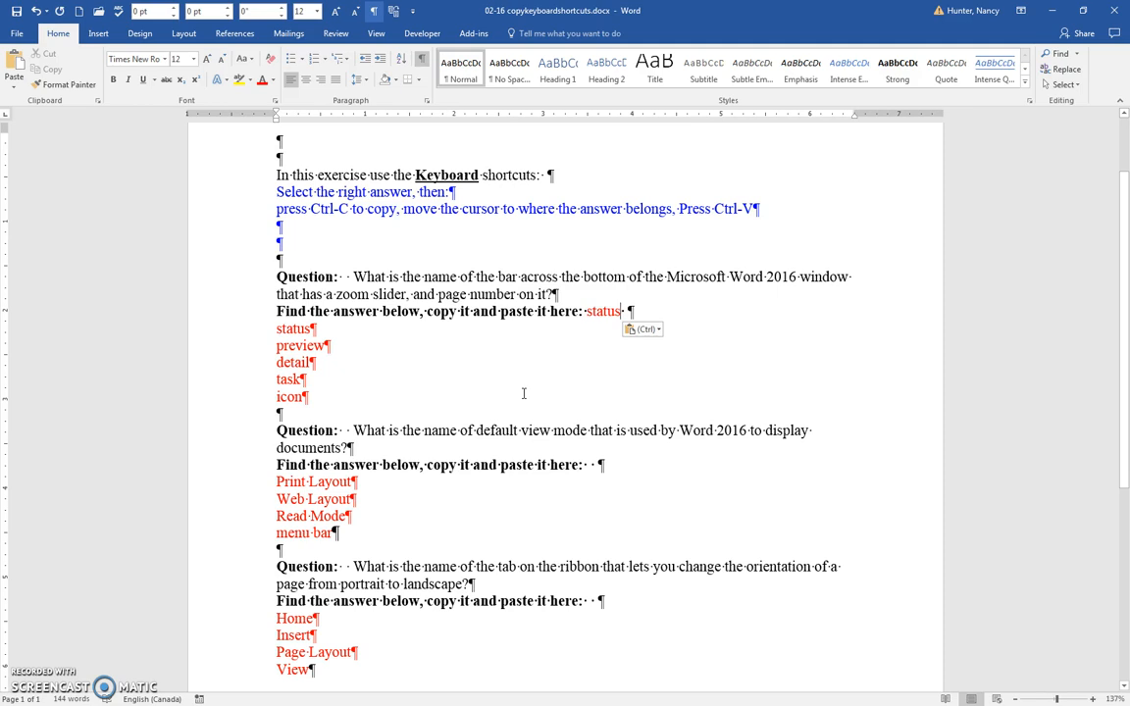